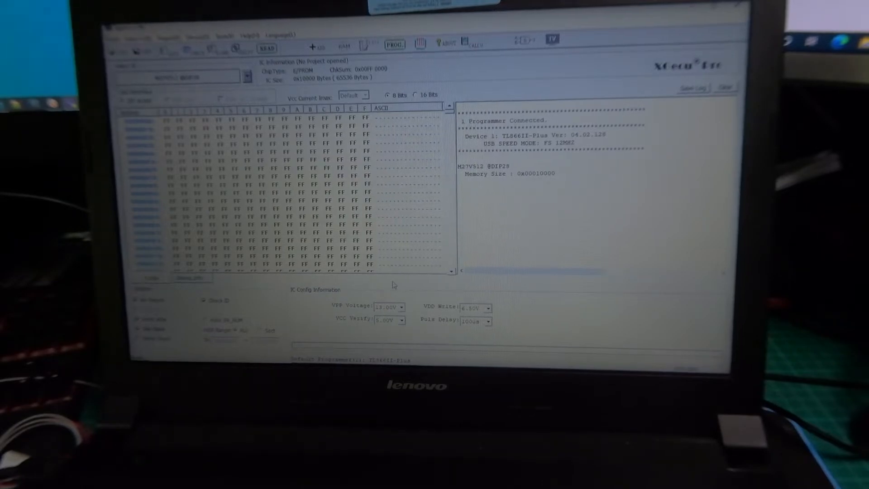
Step: Program the M27V512 with the loaded ROM file and dismiss the Programming Succeeded results window
click(395, 45)
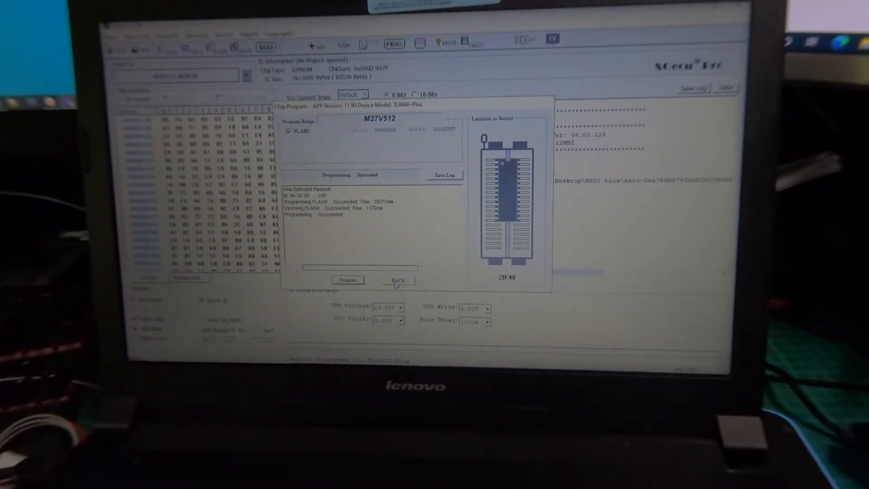
click(399, 281)
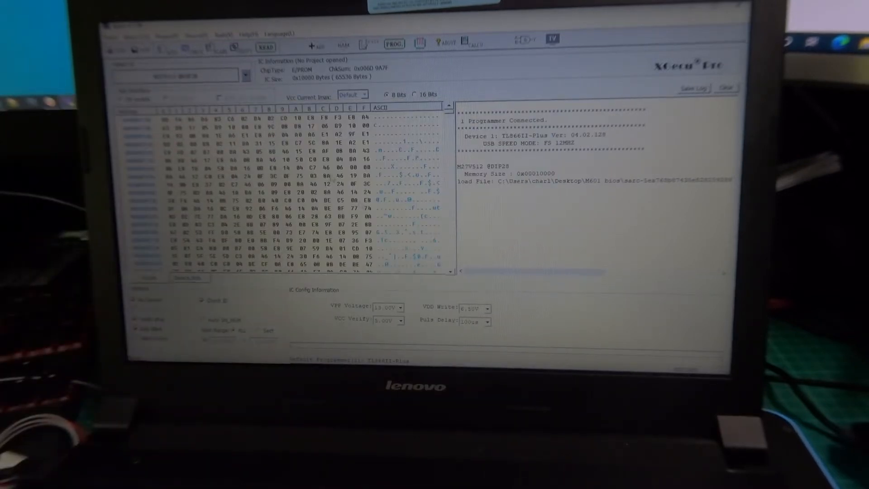